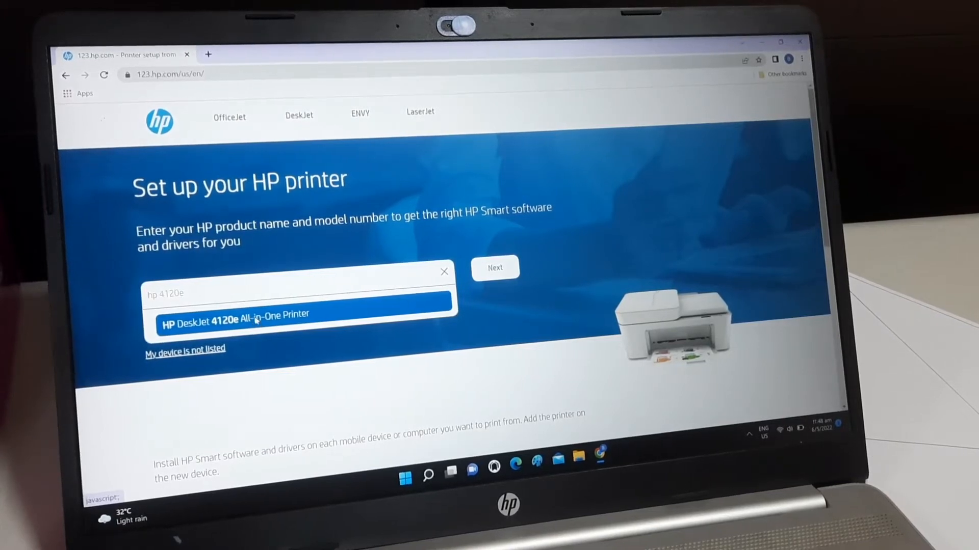
Select the HP DeskJet 4120e, install HP Smart, and open it in Microsoft Store.
left_click(234, 315)
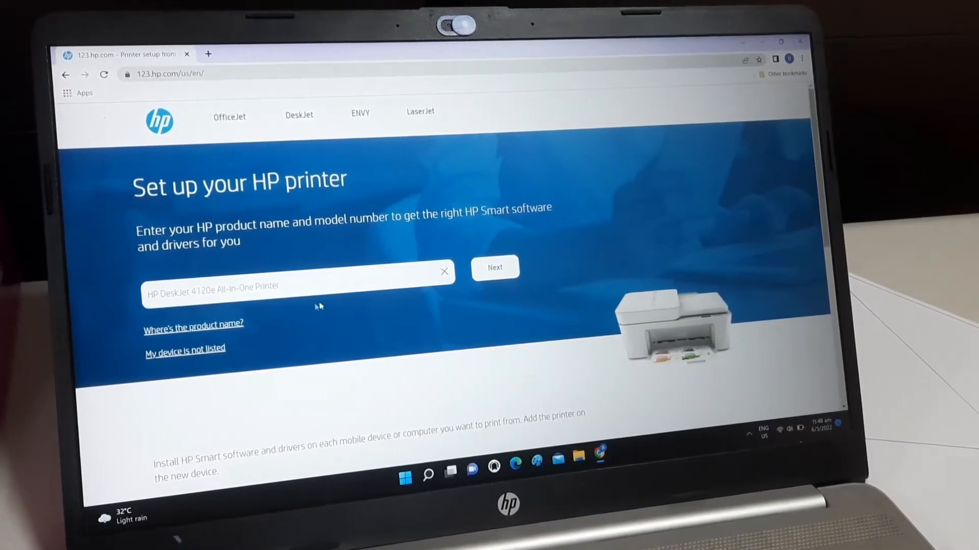
left_click(494, 267)
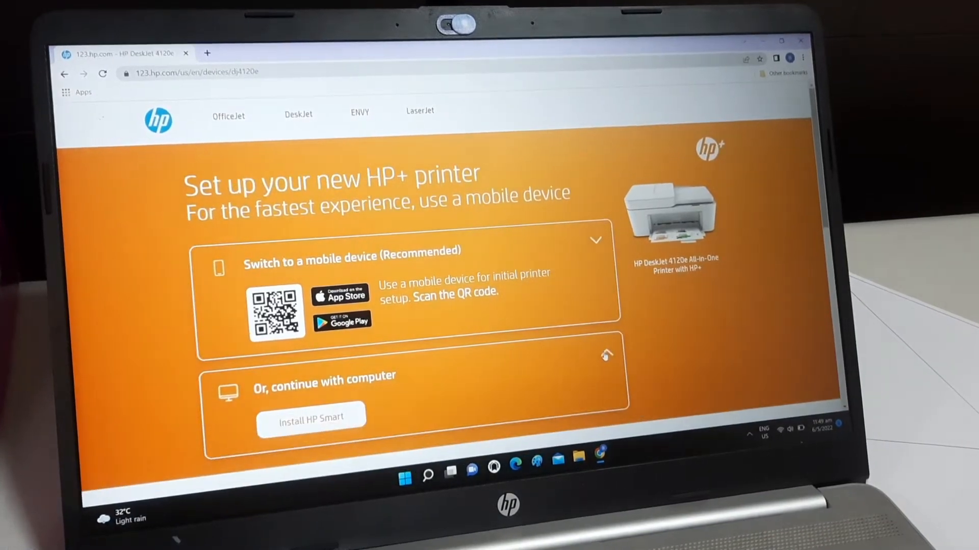
left_click(311, 417)
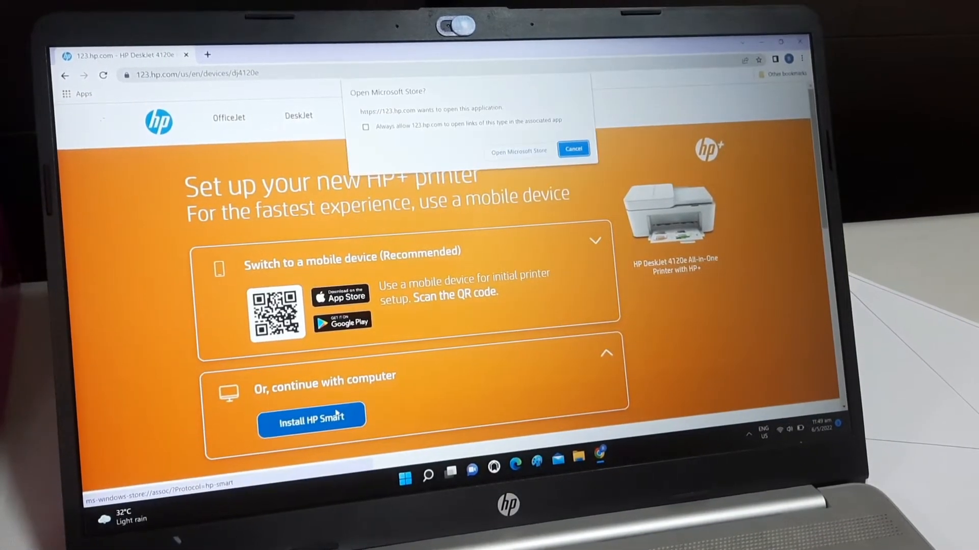
mouse_move(504, 243)
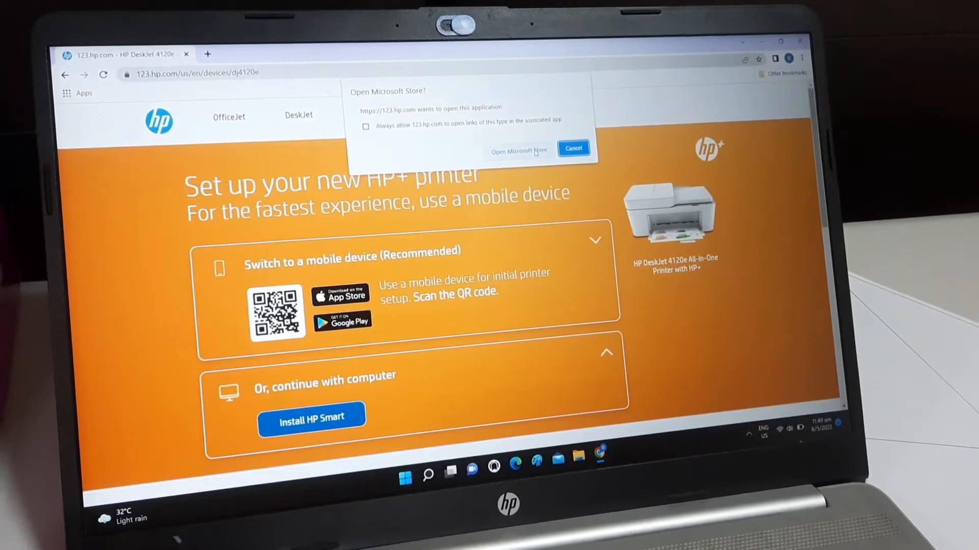
left_click(517, 148)
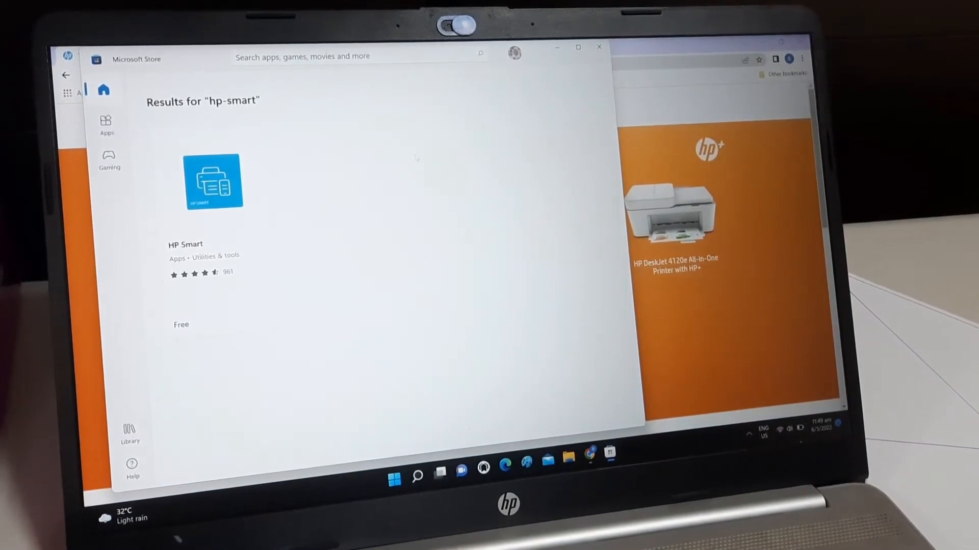
Open the HP Smart Store listing, launch the app, and approve its permission prompt.
left_click(213, 181)
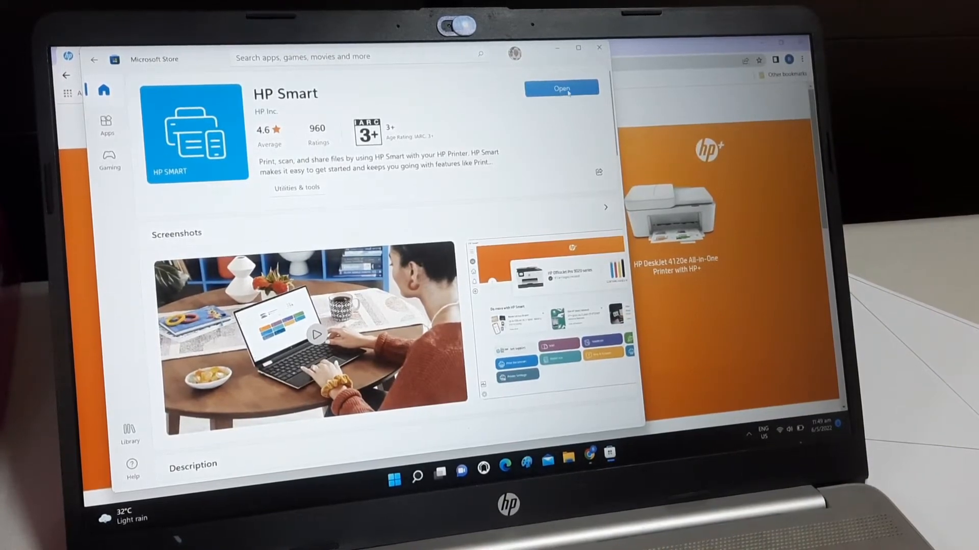
left_click(561, 88)
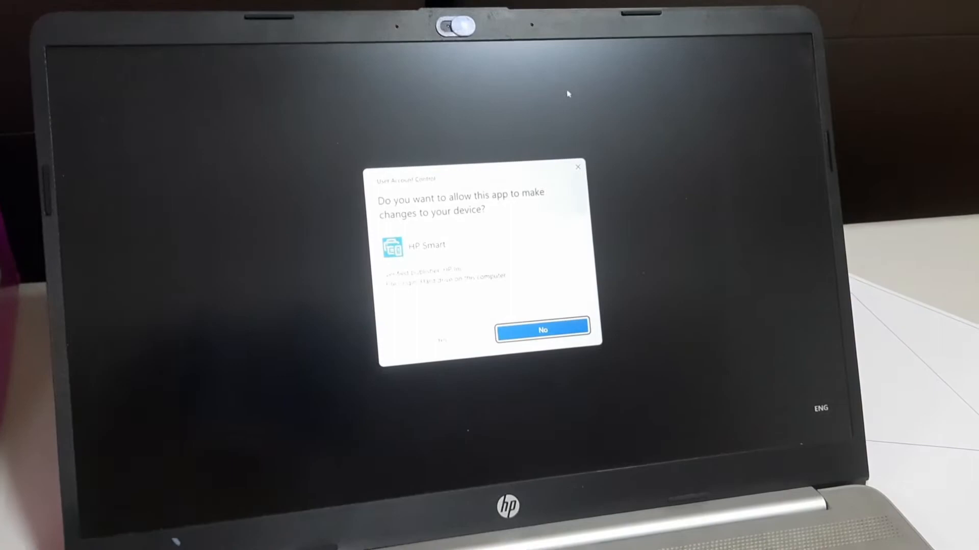
left_click(443, 340)
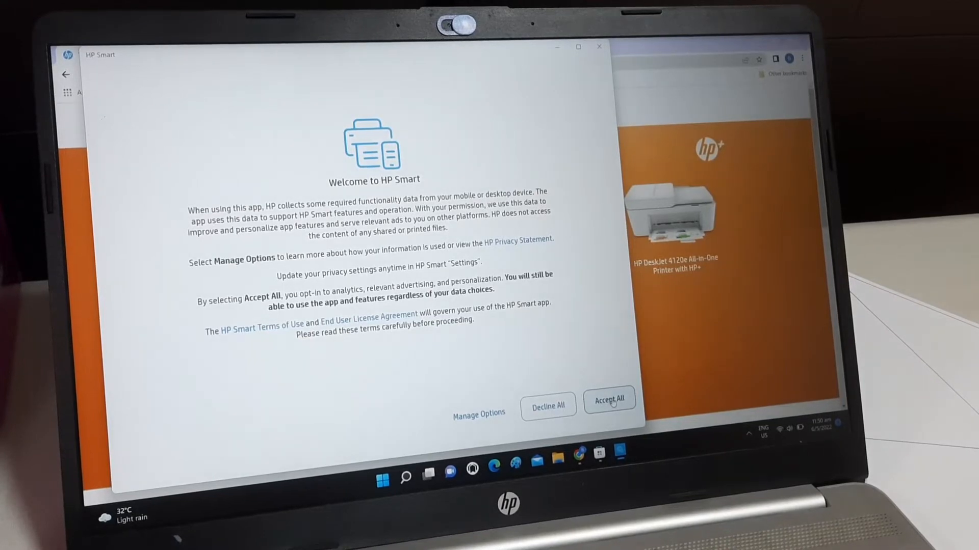
Accept all data terms, create an HP account, and start adding a printer.
left_click(609, 398)
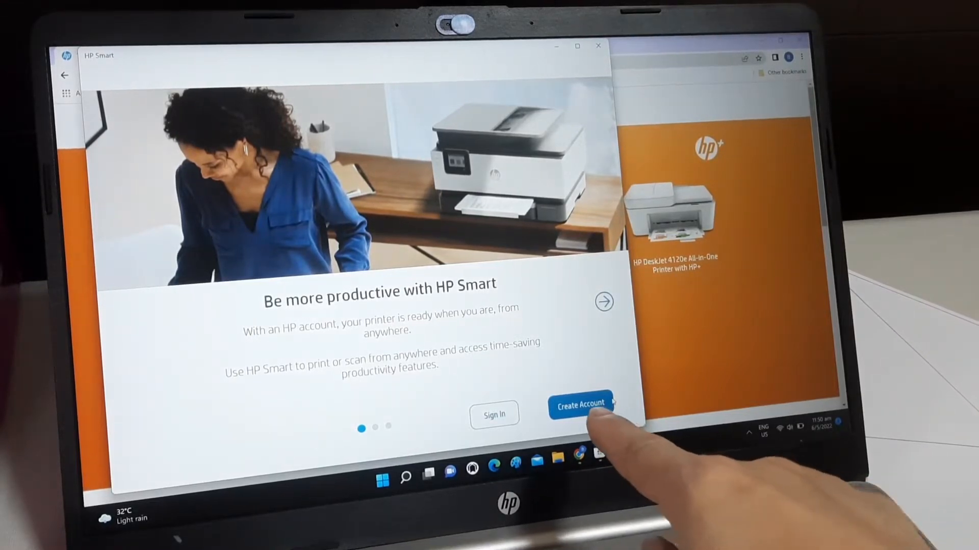
left_click(580, 404)
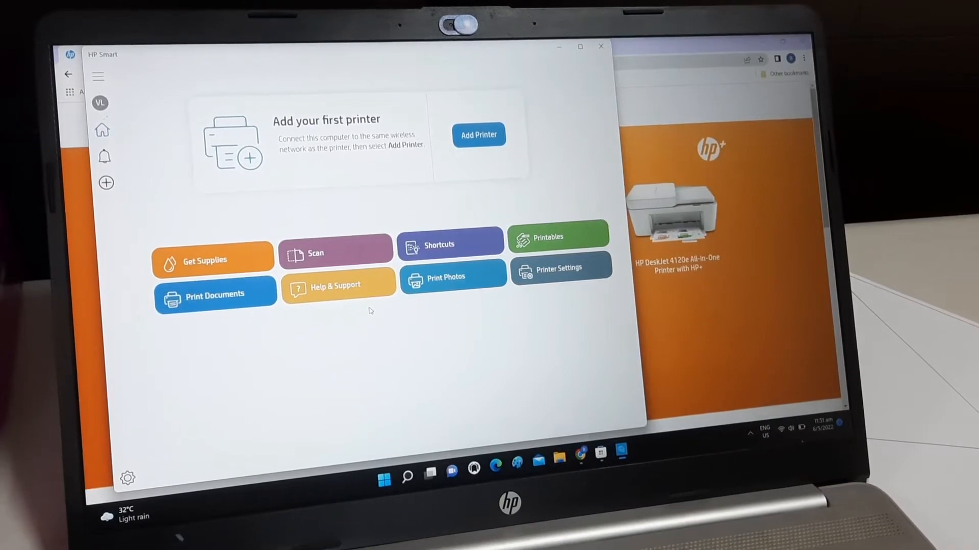
left_click(478, 135)
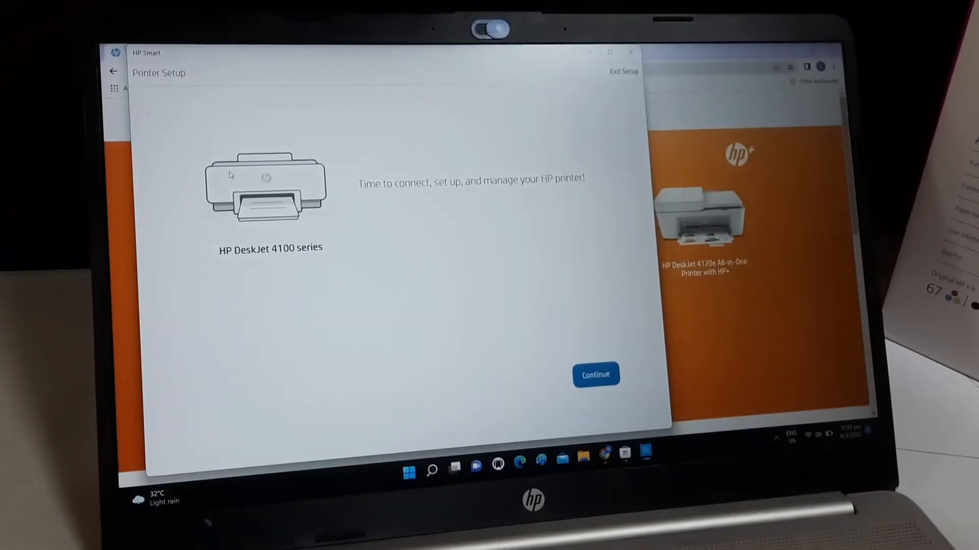
mouse_move(370, 189)
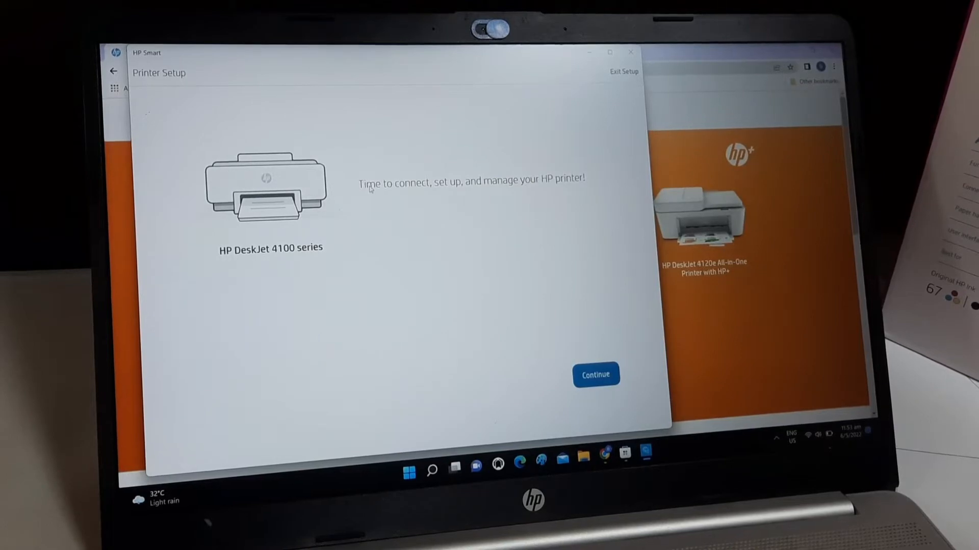
mouse_move(594, 375)
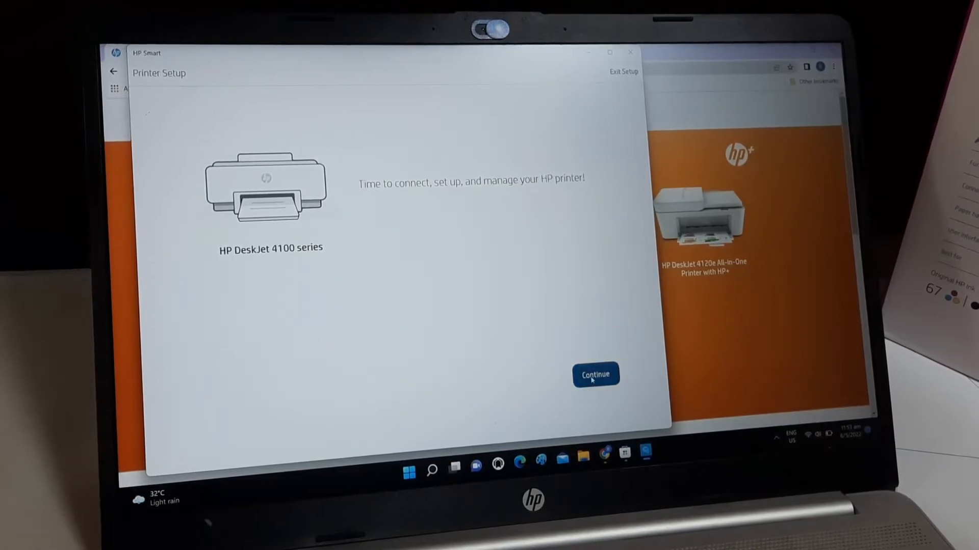
Set up the DeskJet 4100 series using the stored SINGTEL-A601 Wi-Fi password.
left_click(595, 375)
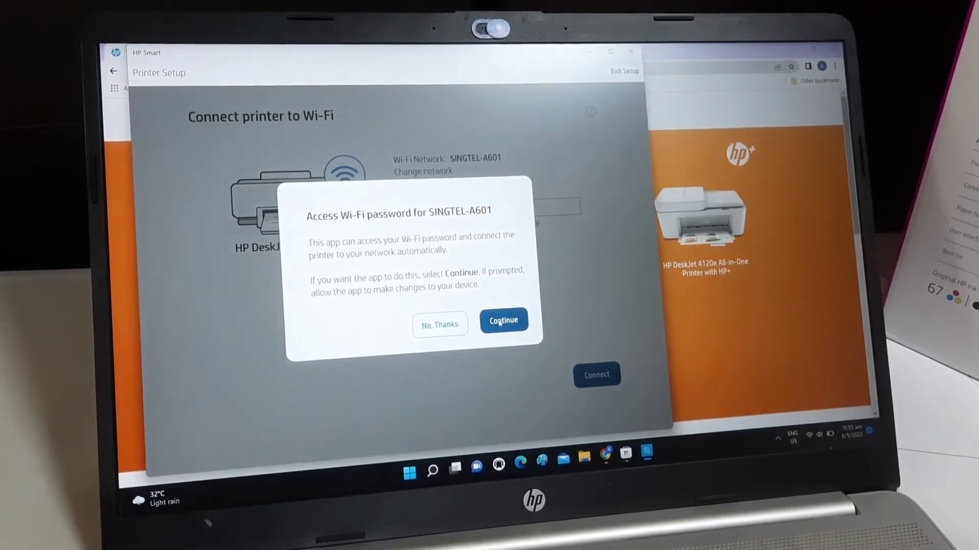
left_click(503, 320)
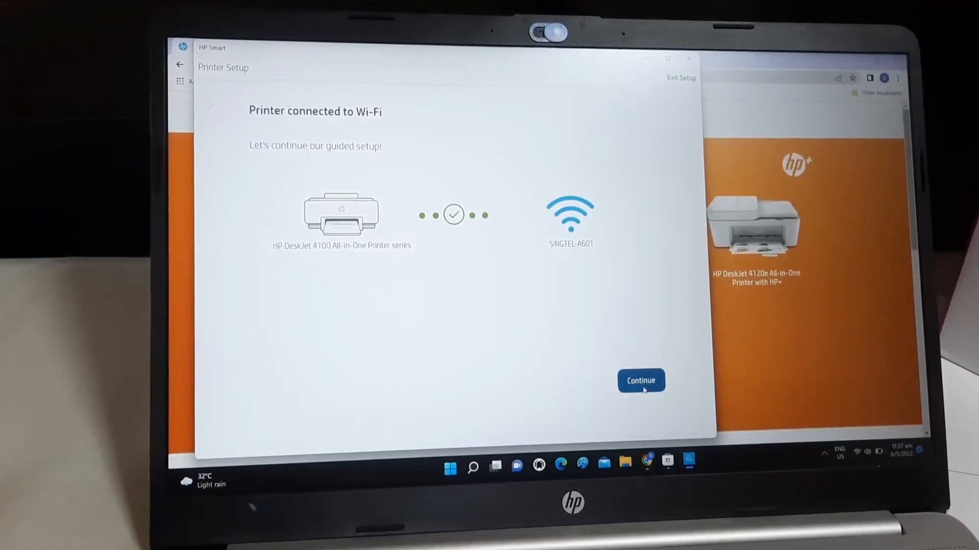
Go through carriage-preparation steps 1–3 and agree to connected printing services.
left_click(640, 381)
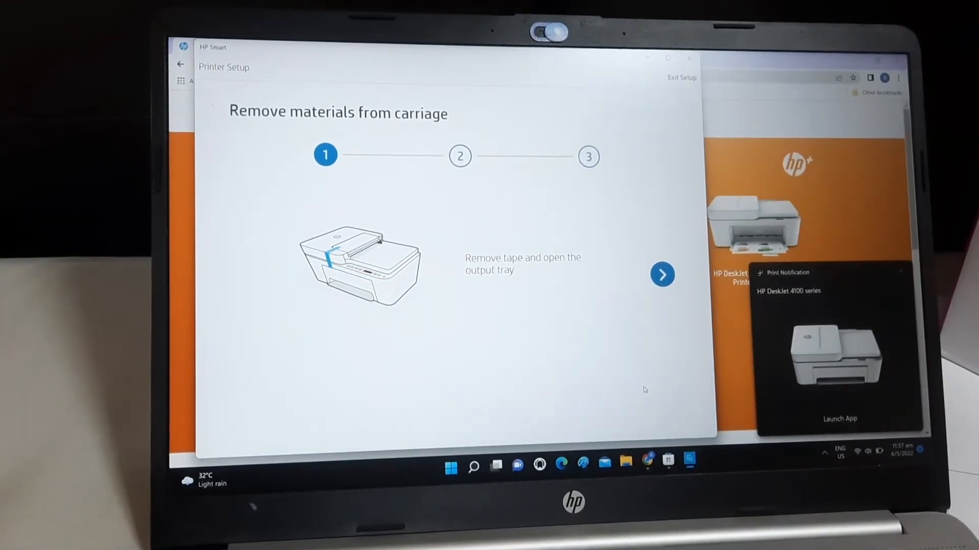
left_click(662, 275)
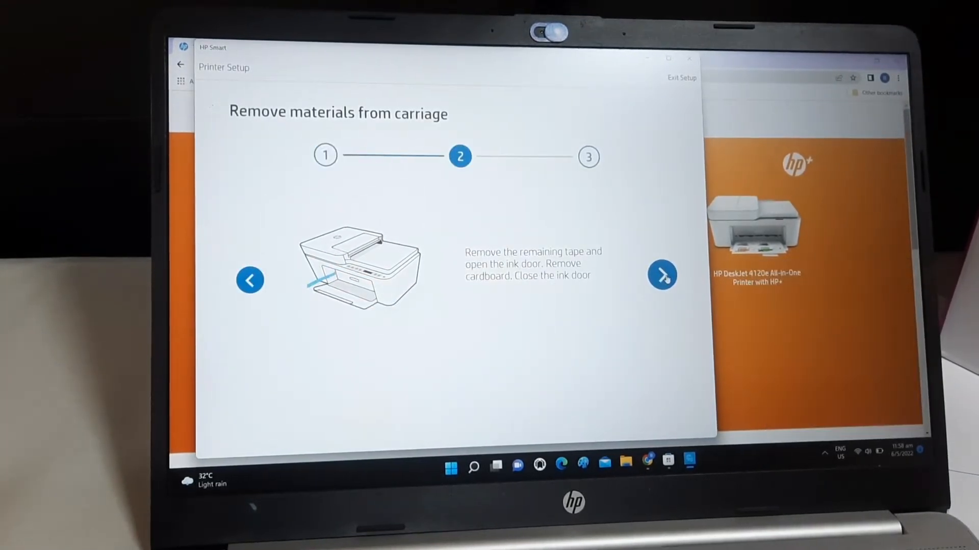
left_click(662, 279)
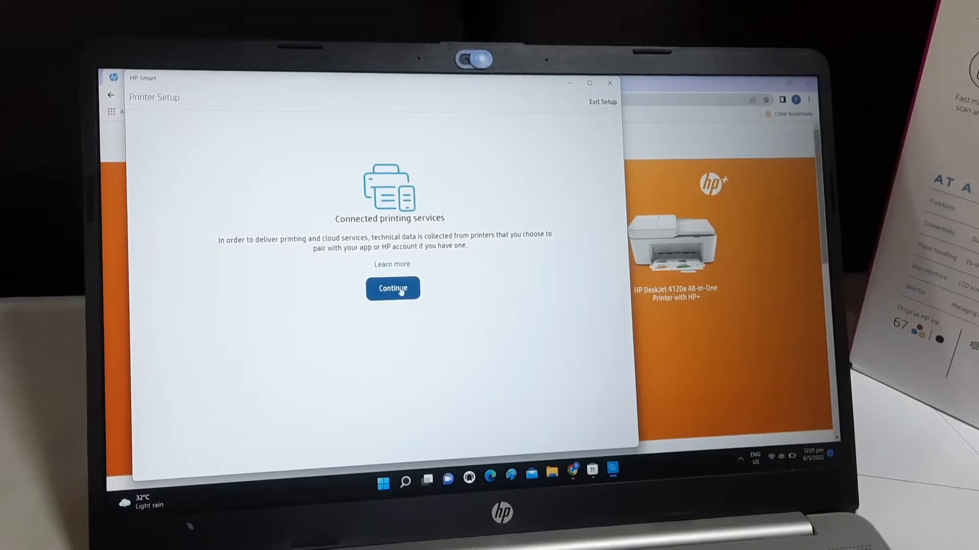
left_click(393, 289)
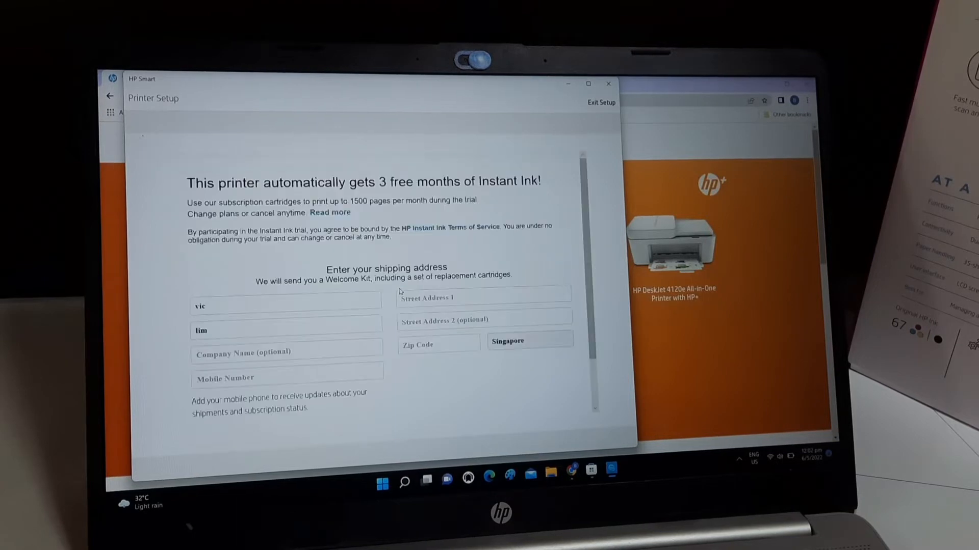
Scroll up the Instant Ink page toward the $5.90 plan with 3 free months.
scroll("up", 3)
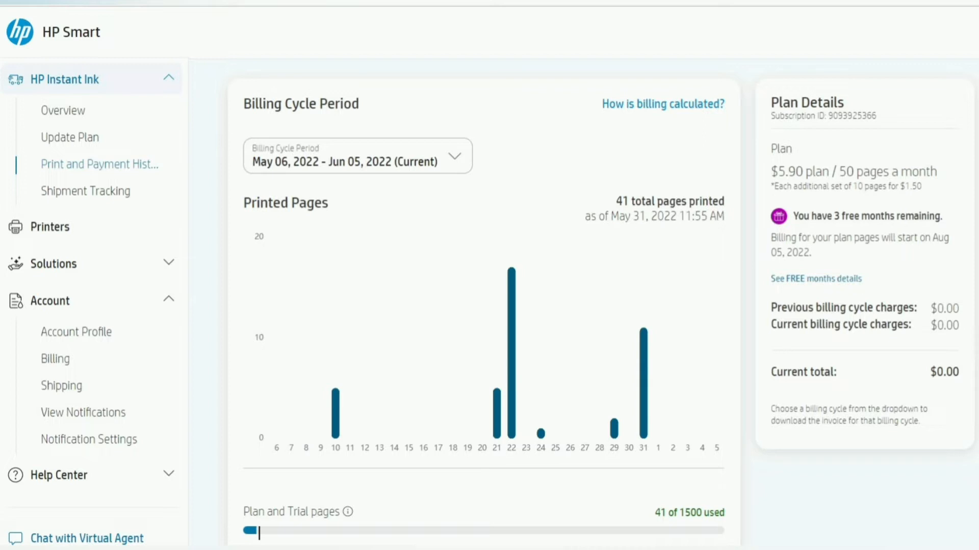
Scroll Plan Details and choose Add Payment Method for credit card or PayPal options.
scroll("down", 3)
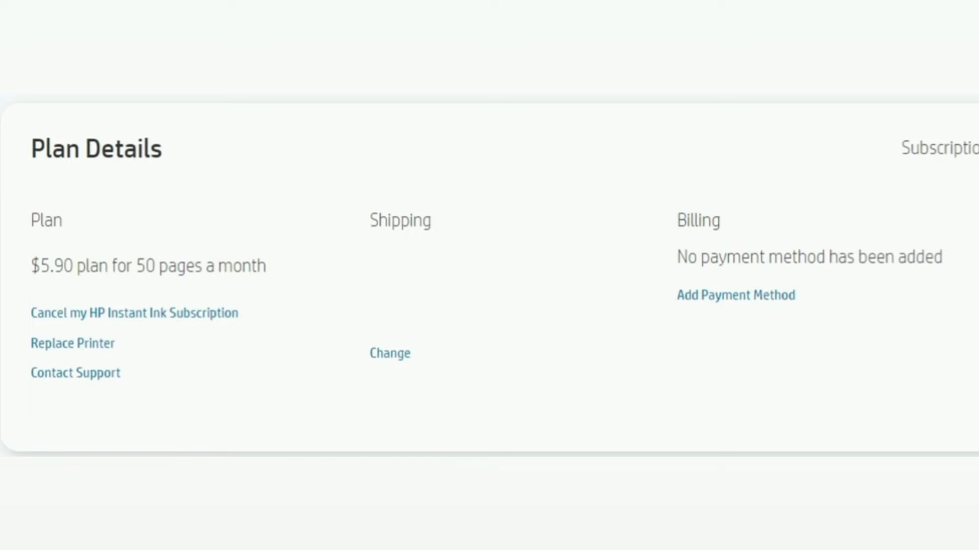
left_click(134, 312)
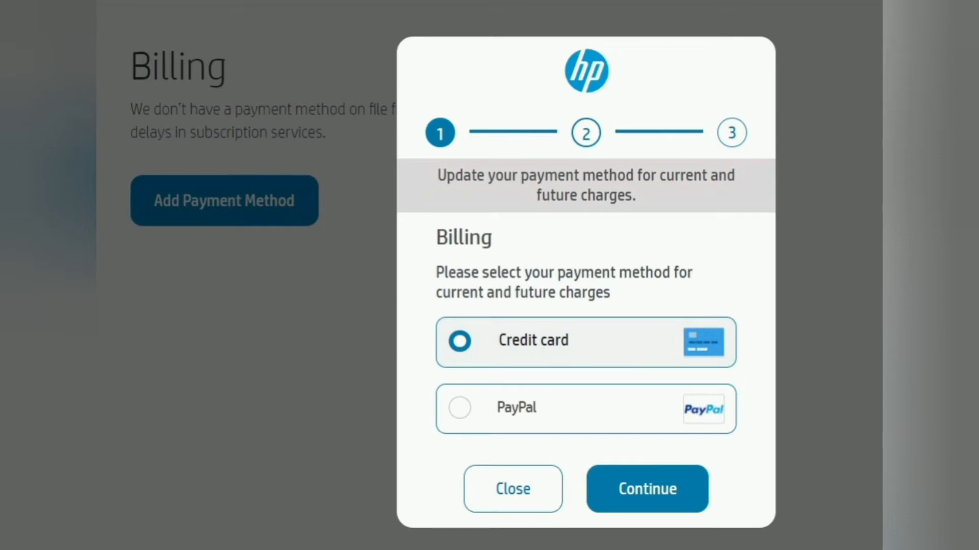
Close the payment dialog and return to HP Smart's Instant Ink Overview.
left_click(646, 488)
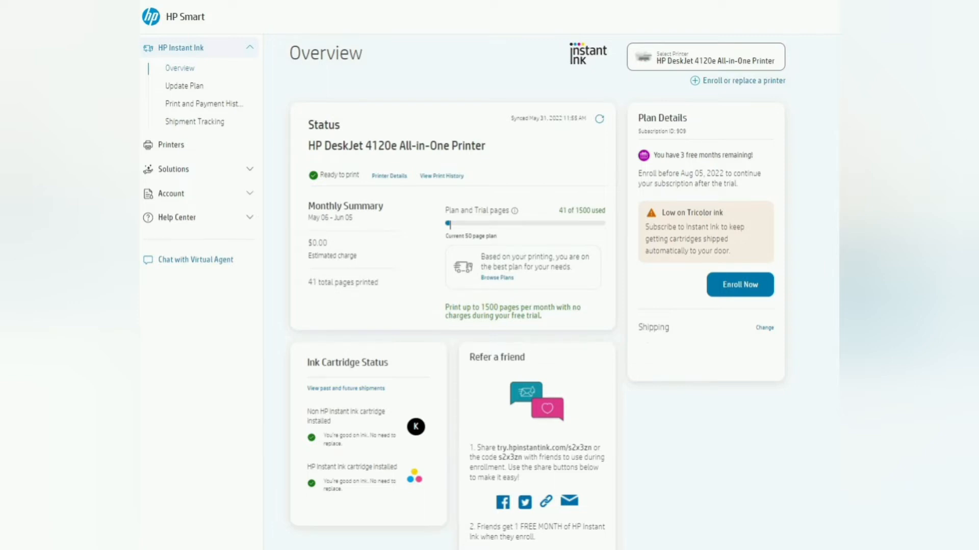
View Print and Payment History, Shipment Tracking, then the free trial months details.
left_click(441, 175)
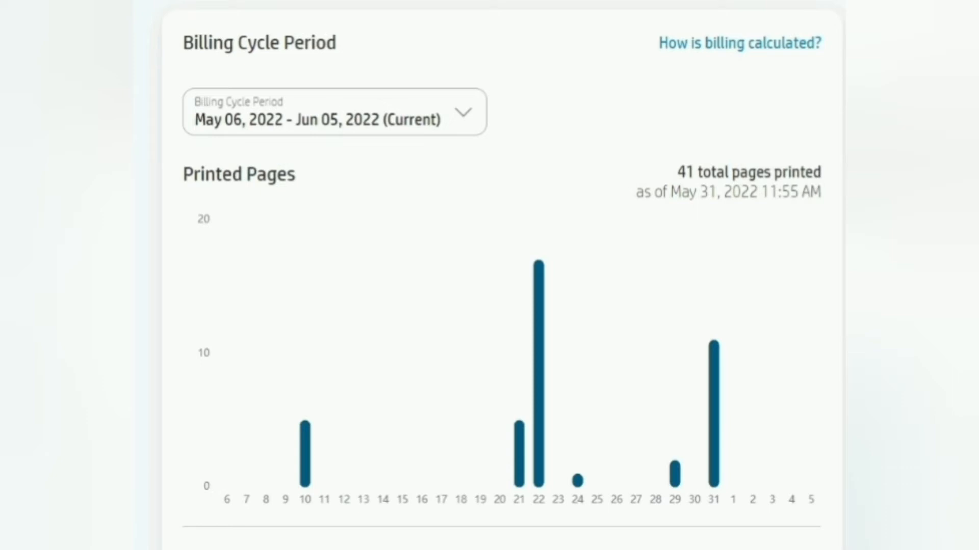
left_click(87, 211)
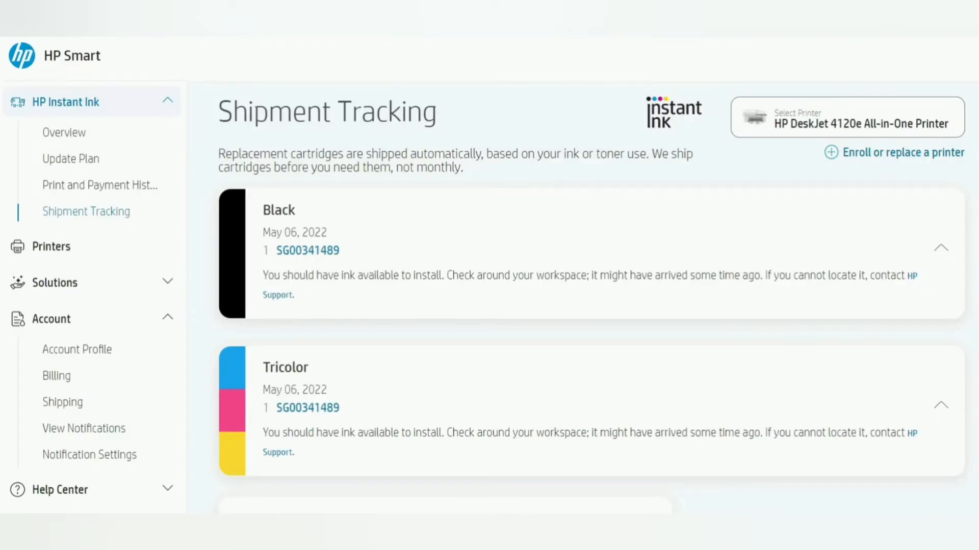
left_click(71, 158)
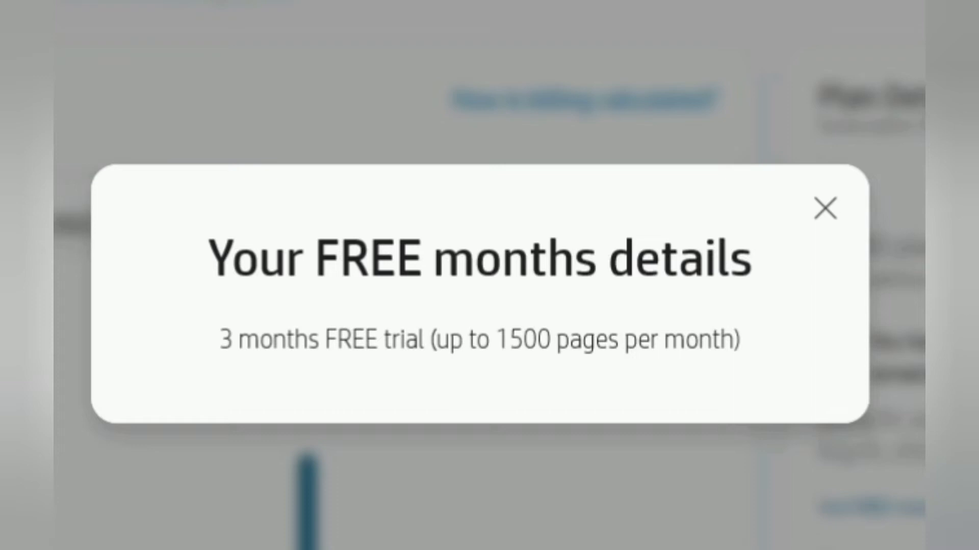
Dismiss the free months popup and scroll the Instant Ink shipping address page.
left_click(826, 208)
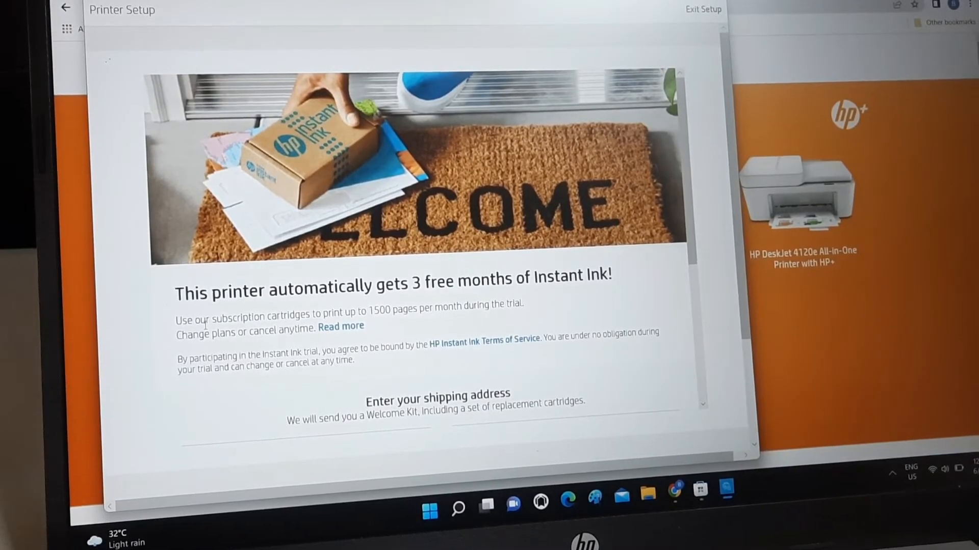
scroll("down", 3)
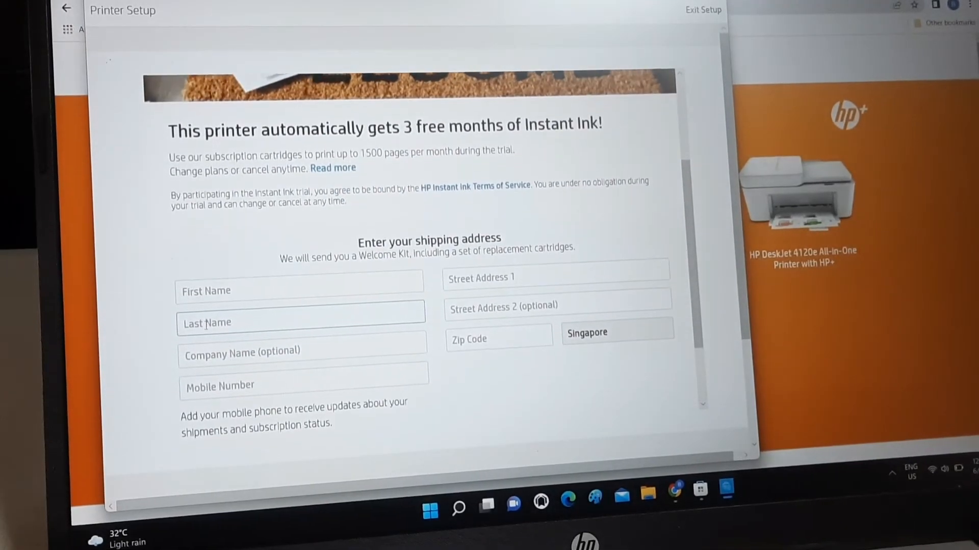
scroll("up", 3)
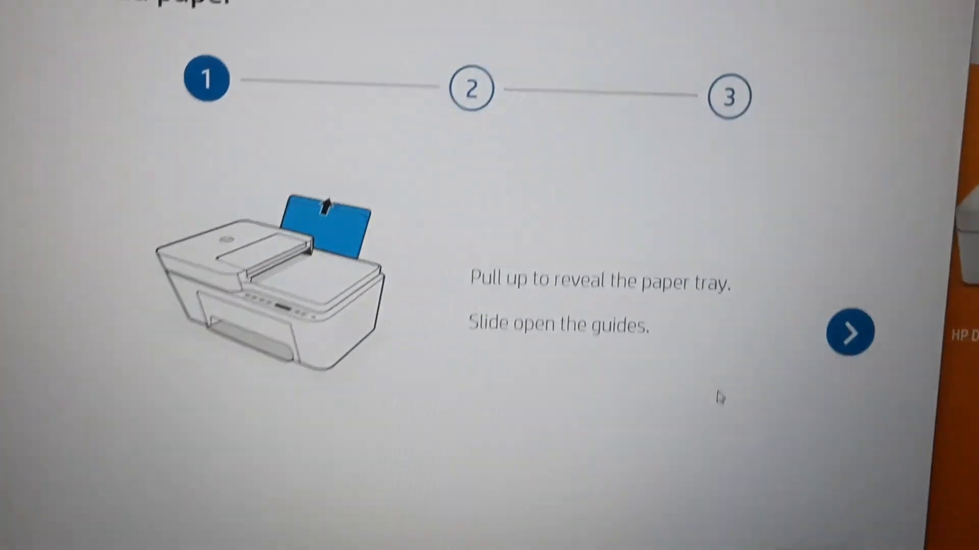
Step through the remaining paper-loading instructions and continue to ink installation.
left_click(849, 331)
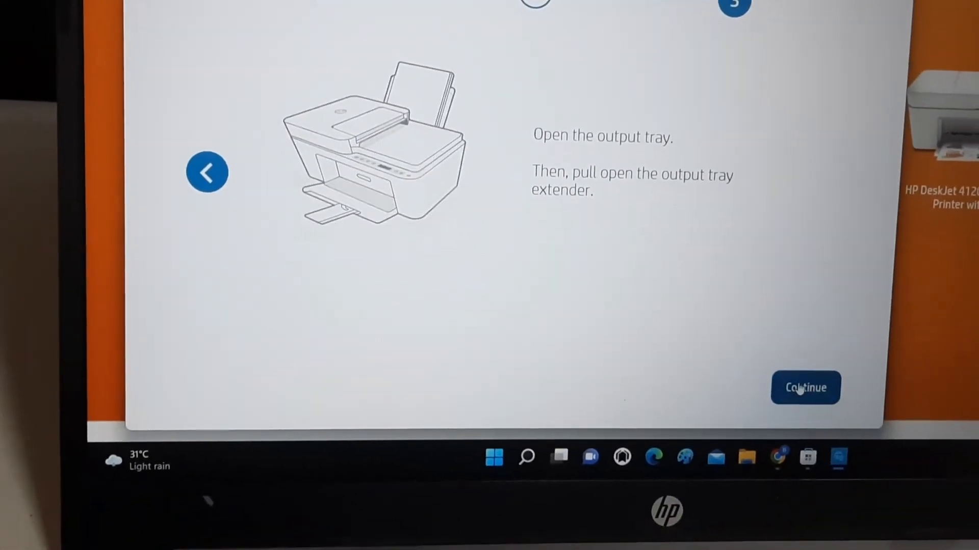
left_click(804, 387)
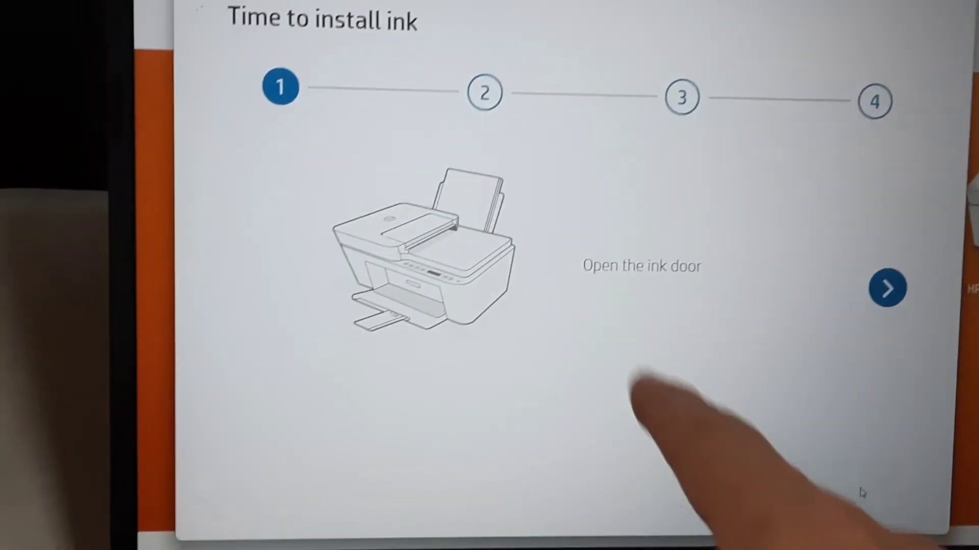
Advance past the open-ink-door, remove-tape and insert-cartridges steps.
left_click(887, 288)
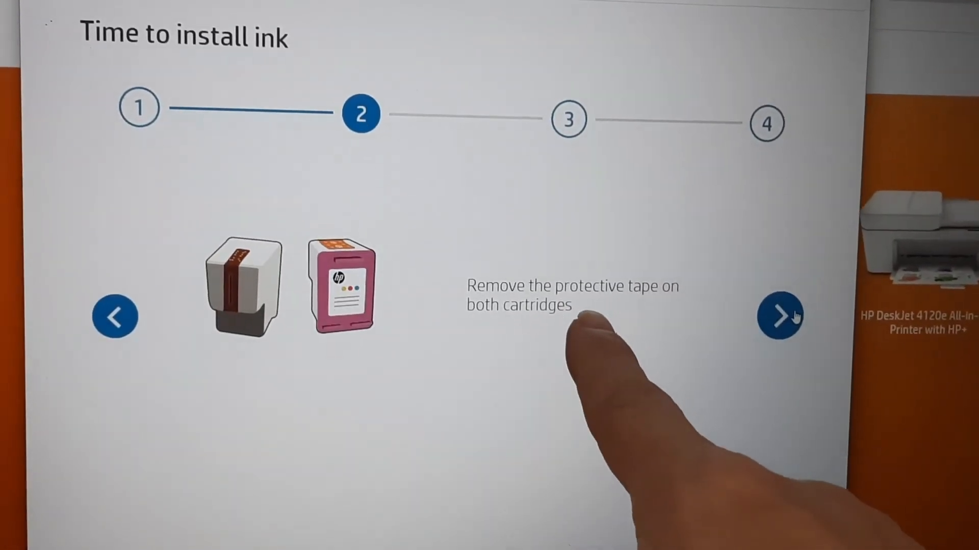
left_click(780, 315)
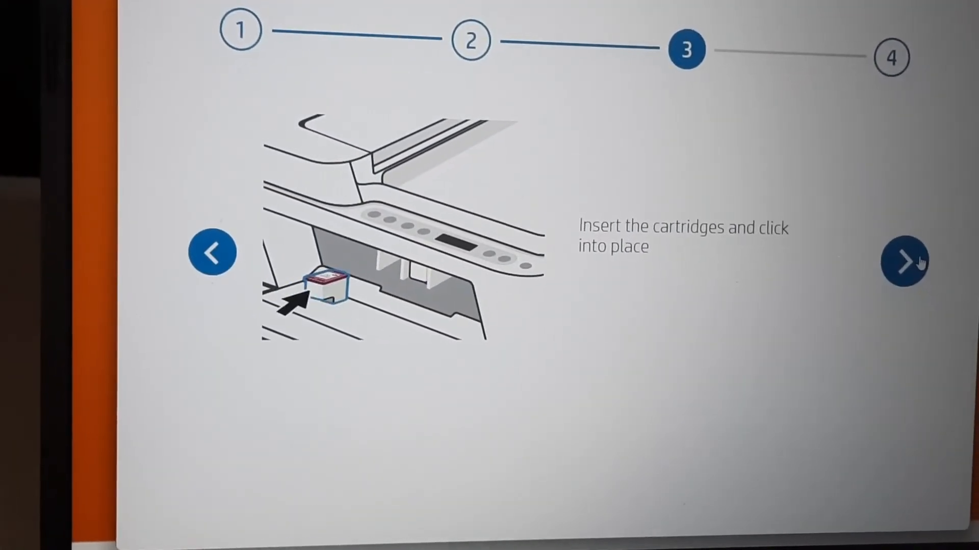
left_click(904, 261)
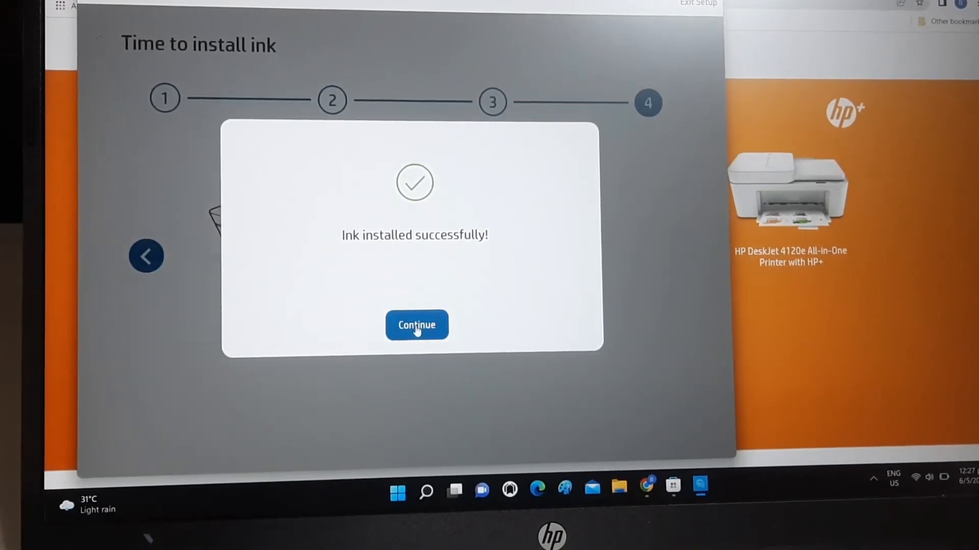
Acknowledge the ink success message and skip the print-from-other-devices step.
left_click(417, 325)
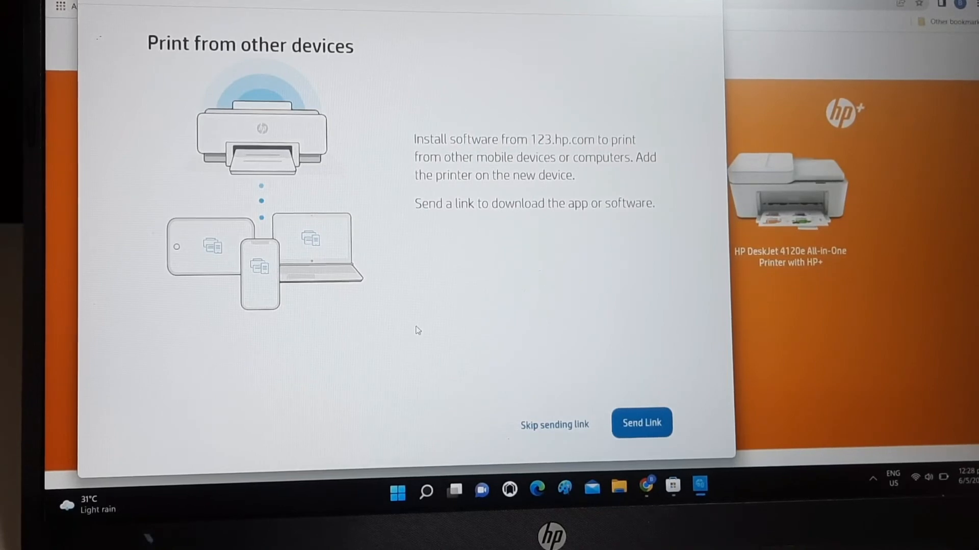
left_click(554, 425)
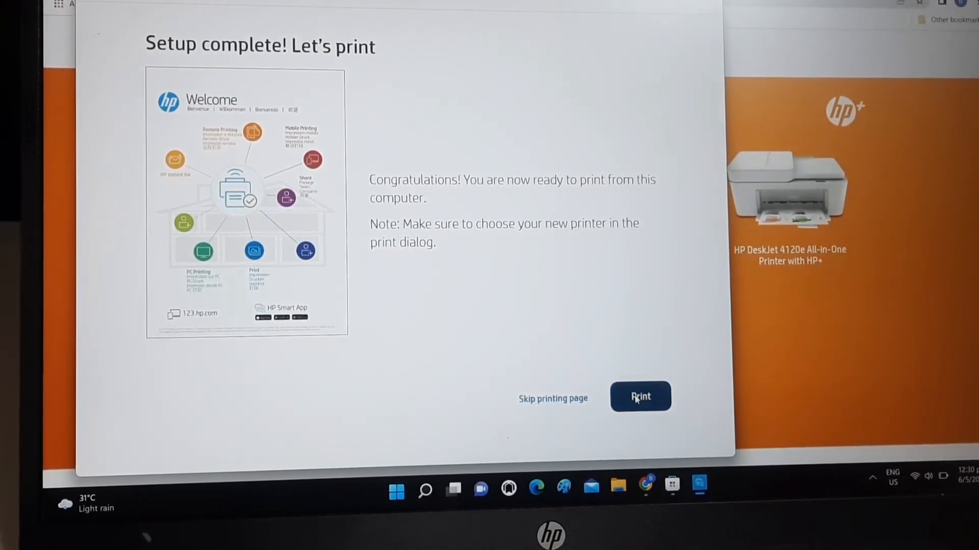
Print the welcome page on the HP DeskJet 4100 series.
left_click(639, 397)
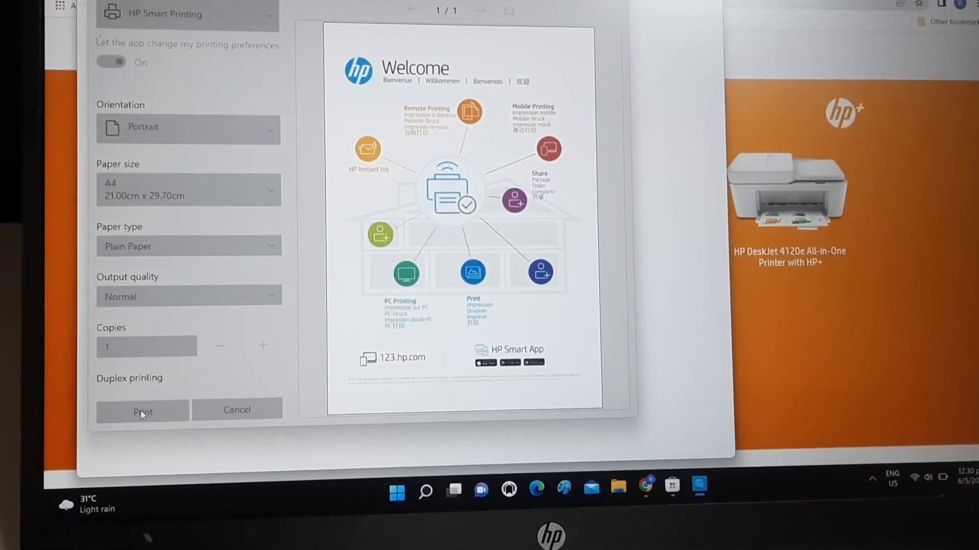
left_click(142, 413)
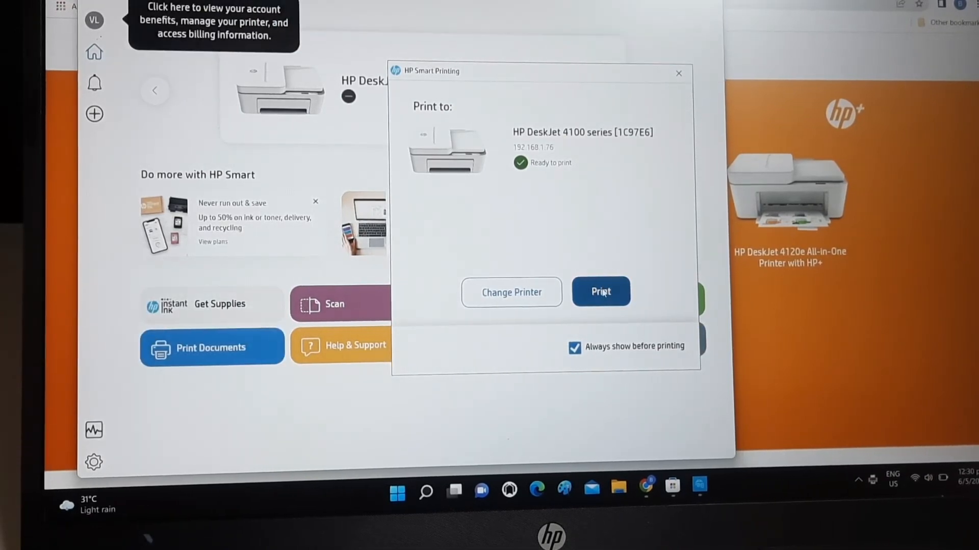
left_click(600, 291)
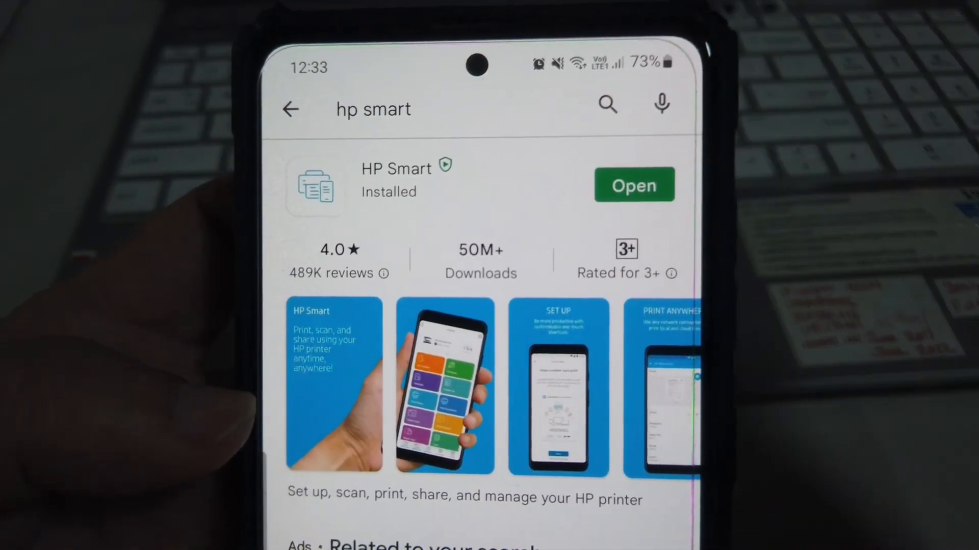
Open HP Smart on the phone and add HP DeskJet 4100 series [1C97E6].
left_click(634, 185)
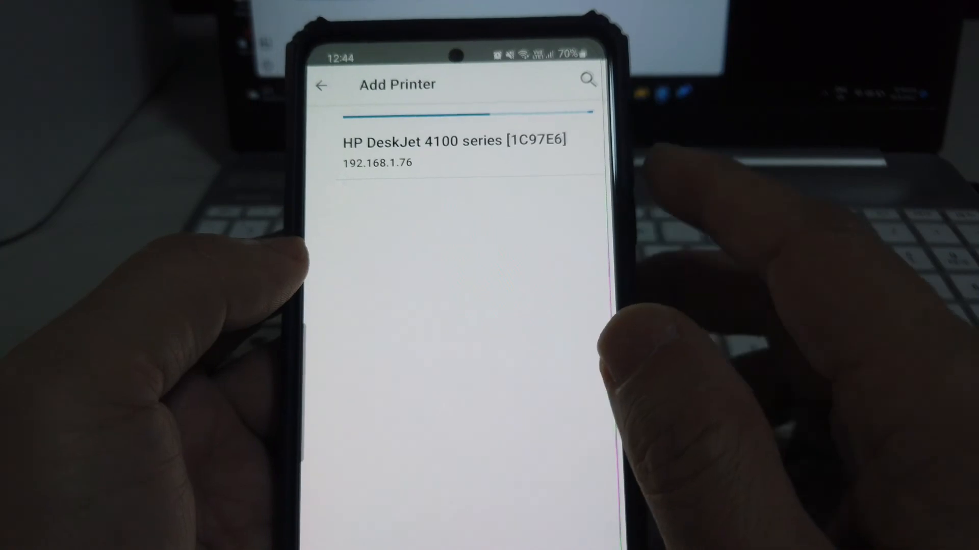
left_click(456, 150)
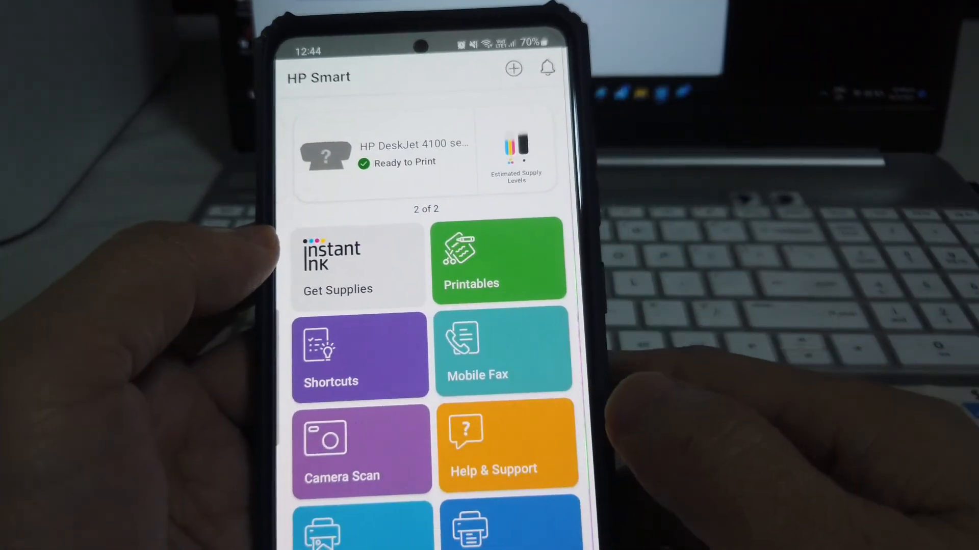